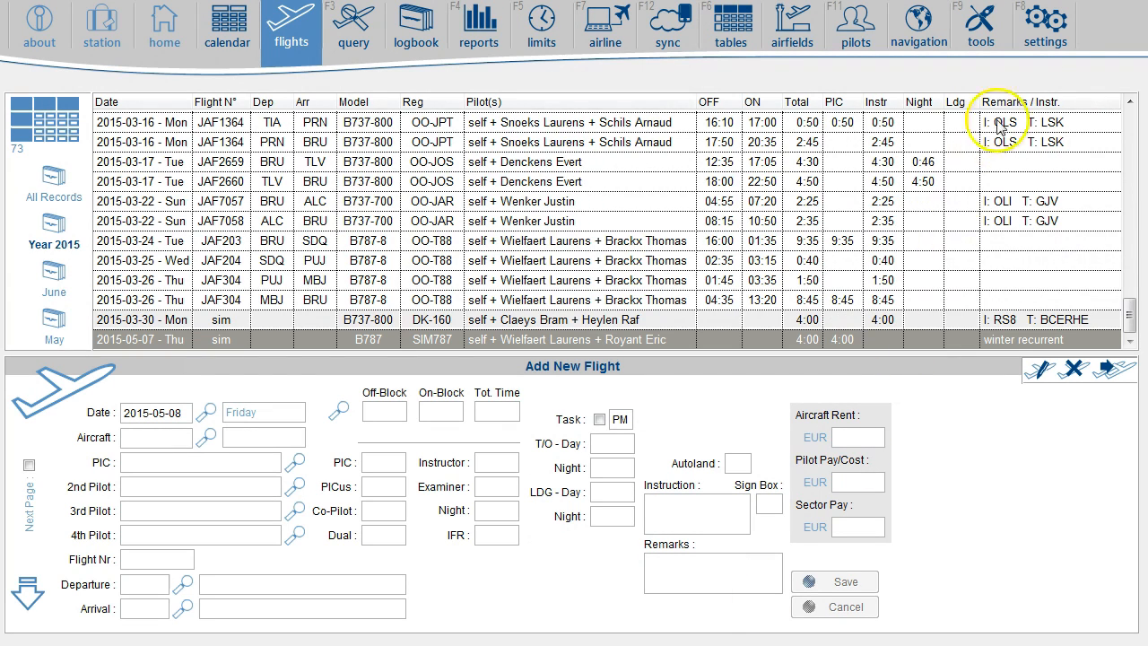
- Enable XC time logging in the Flight Logging settings
click(1044, 26)
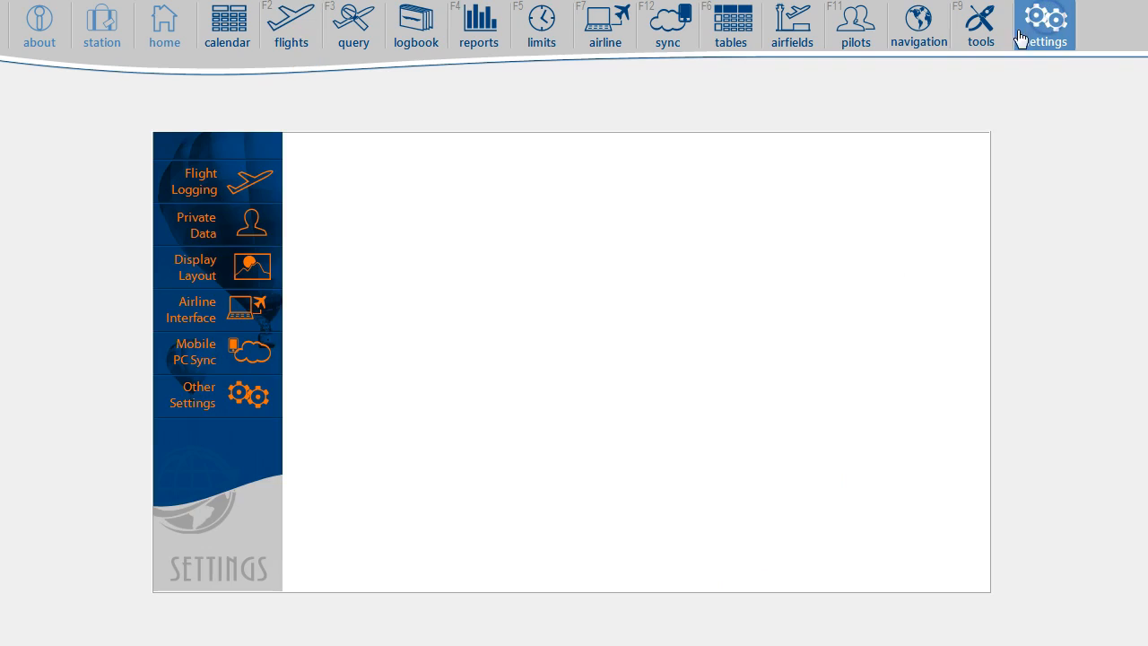
click(193, 180)
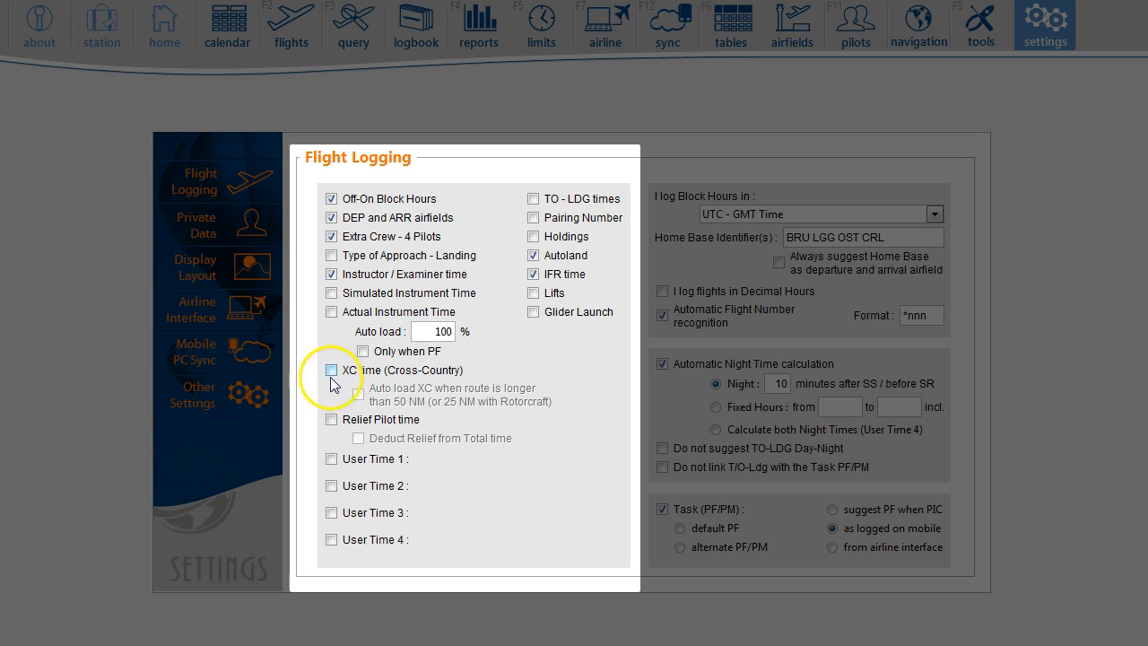
click(332, 369)
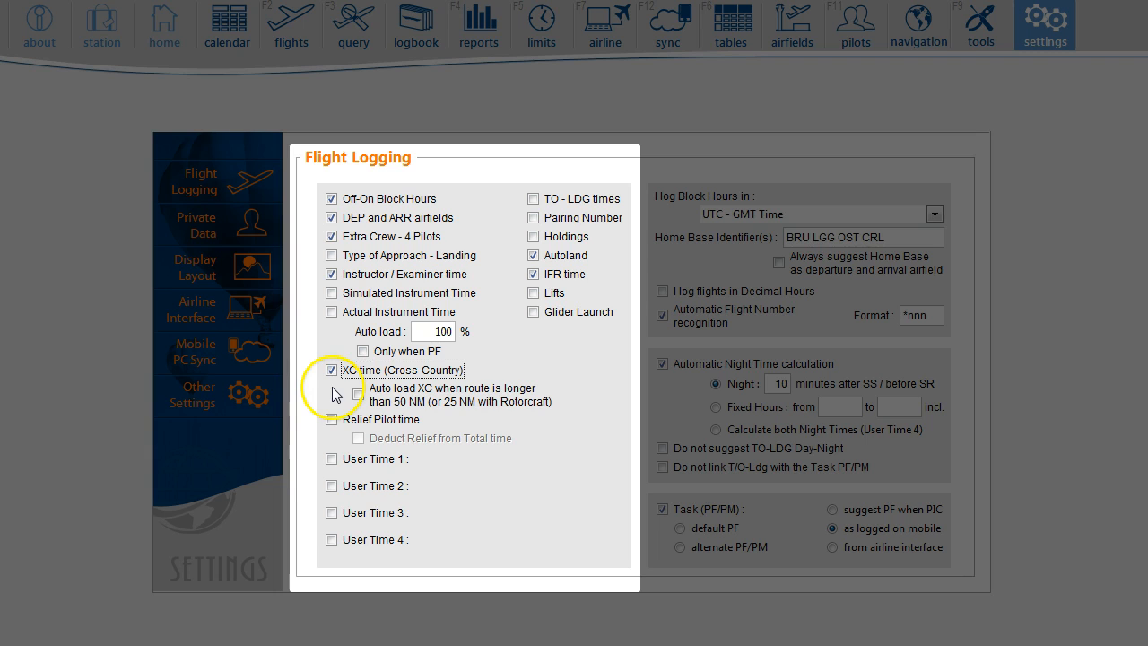
- Enable User Time 1 and 2, naming them NVG and Navigator
click(330, 459)
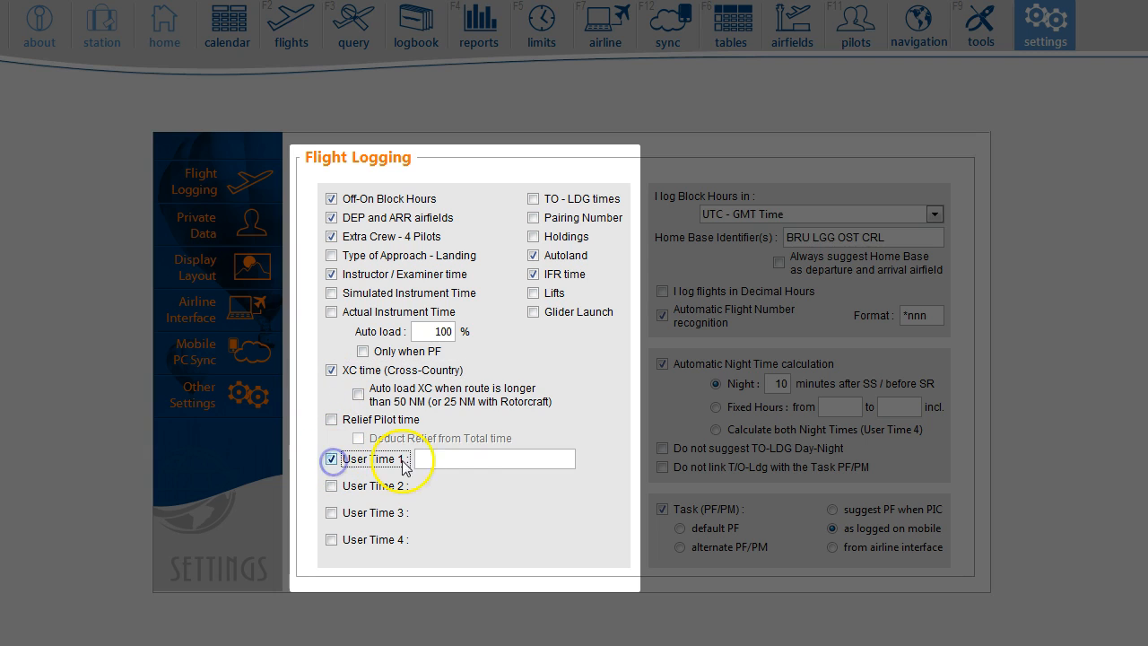
text(NVG)
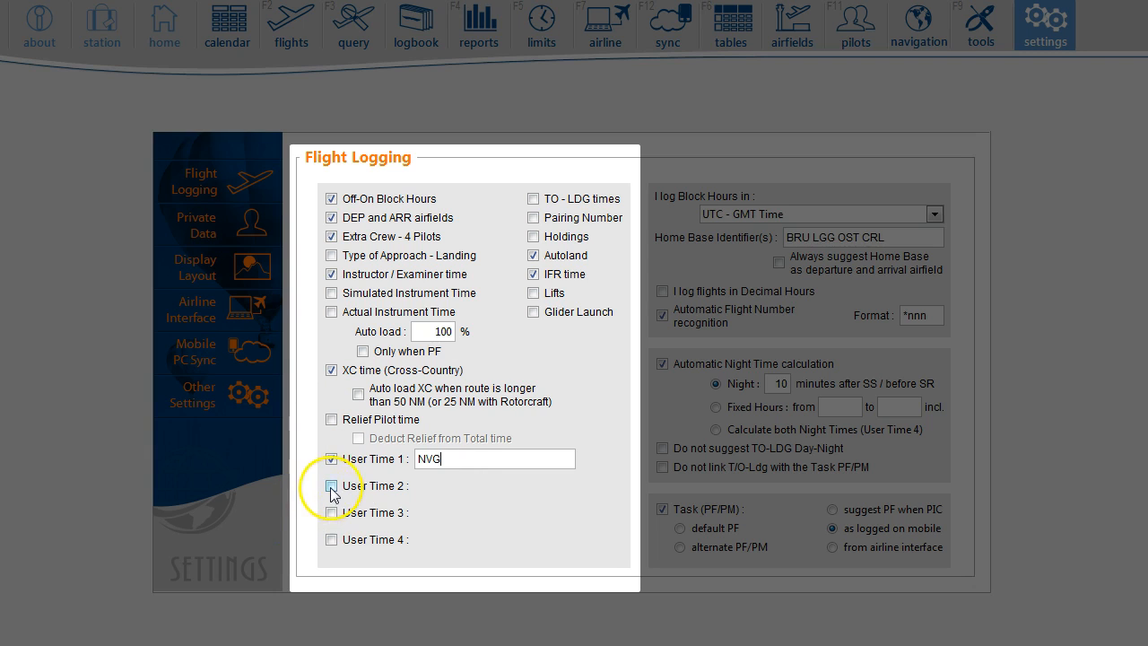
click(332, 486)
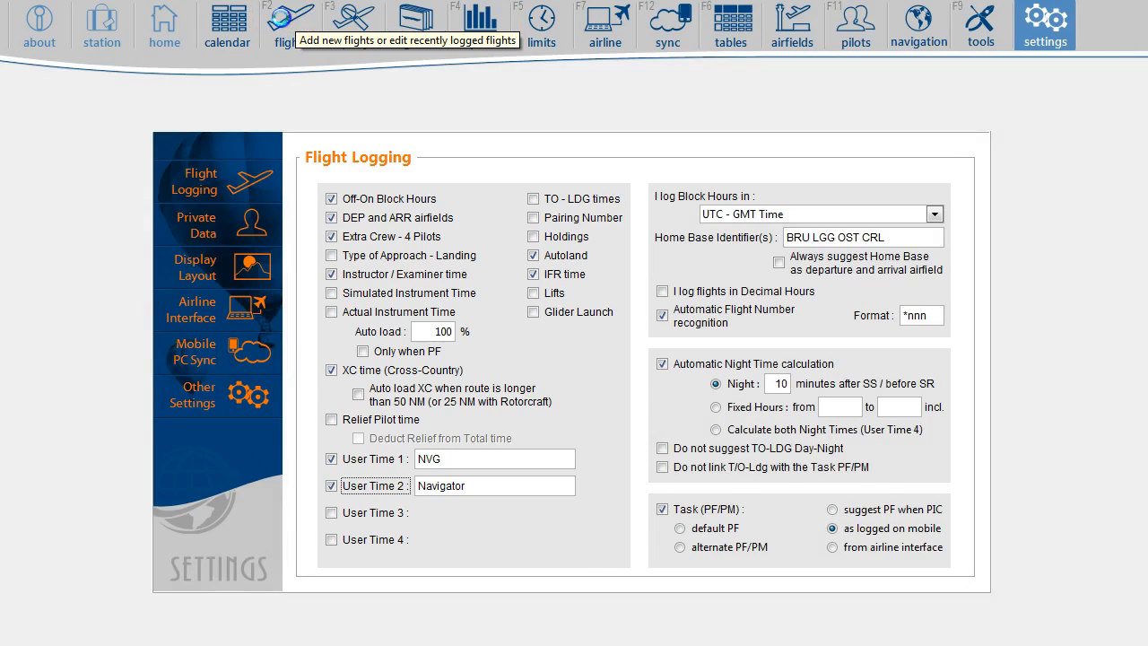
- Return to the flights page, where the new-flight form now shows NVG, Navigator and XC fields
click(285, 25)
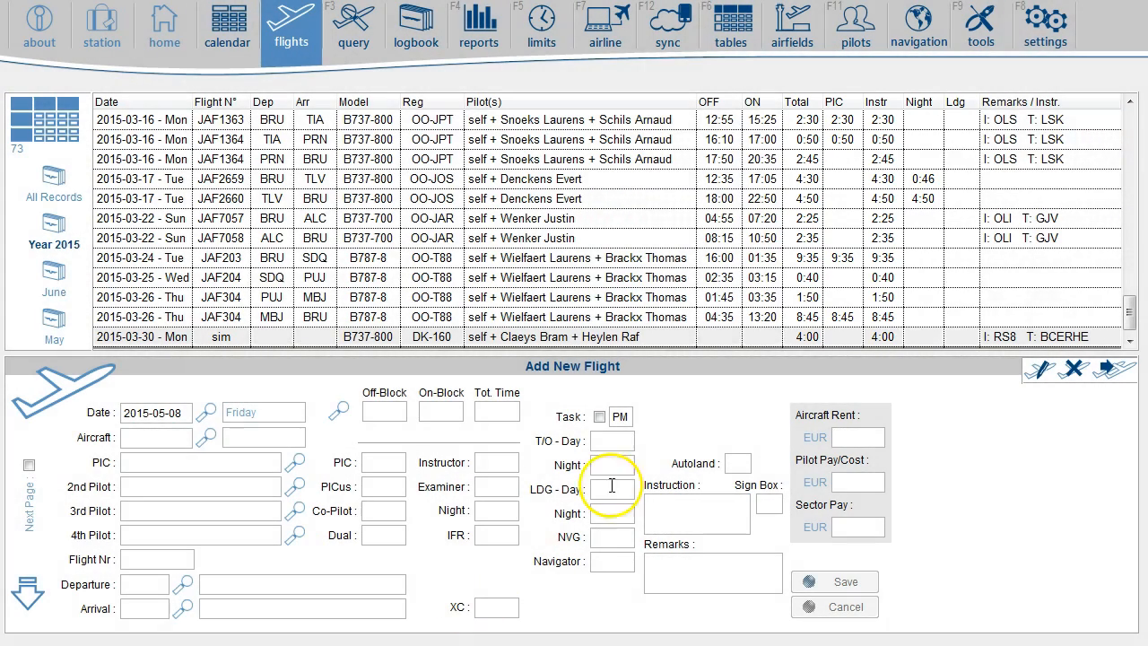
- Review the Display Layout settings, then return to the Flight Logging settings
click(1044, 22)
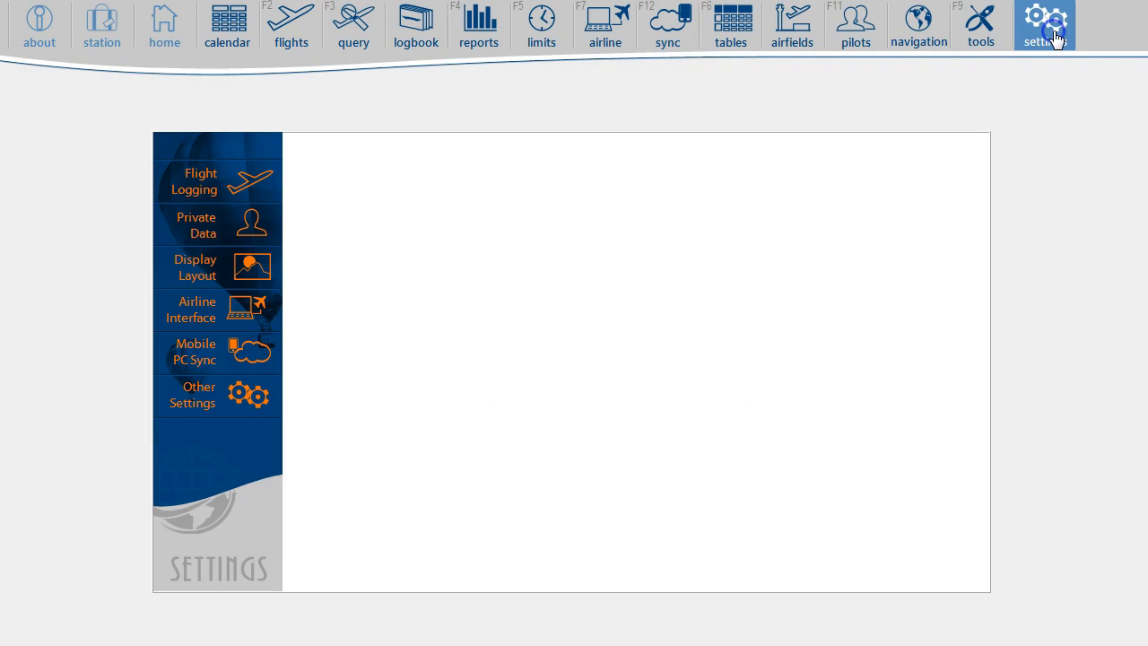
mouse_move(251, 268)
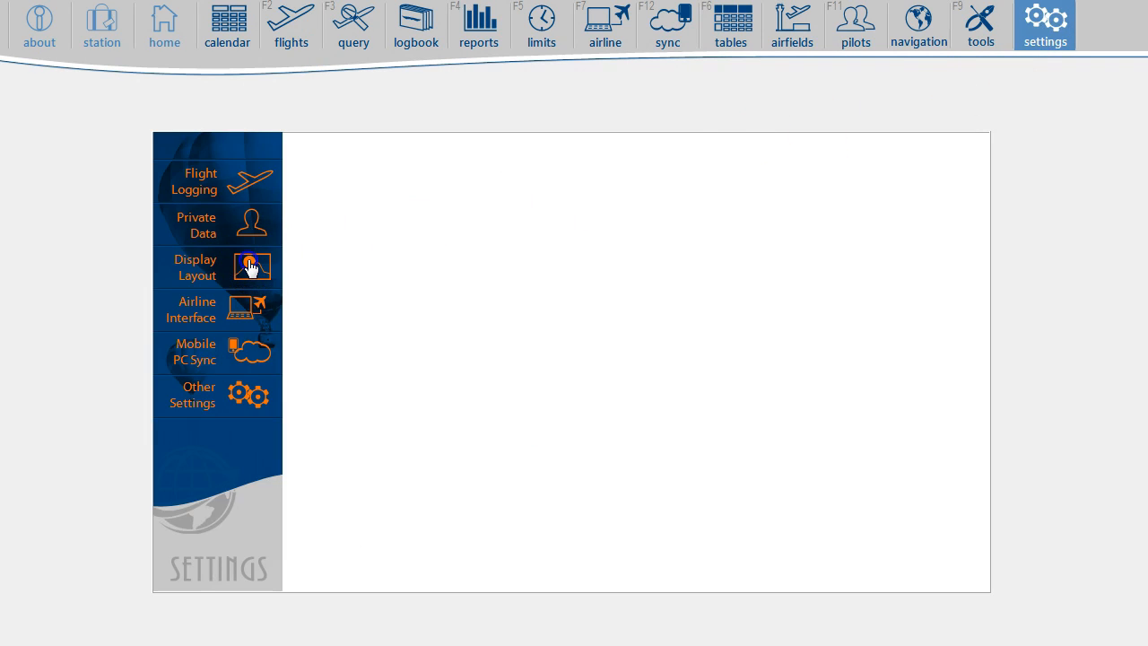
click(196, 265)
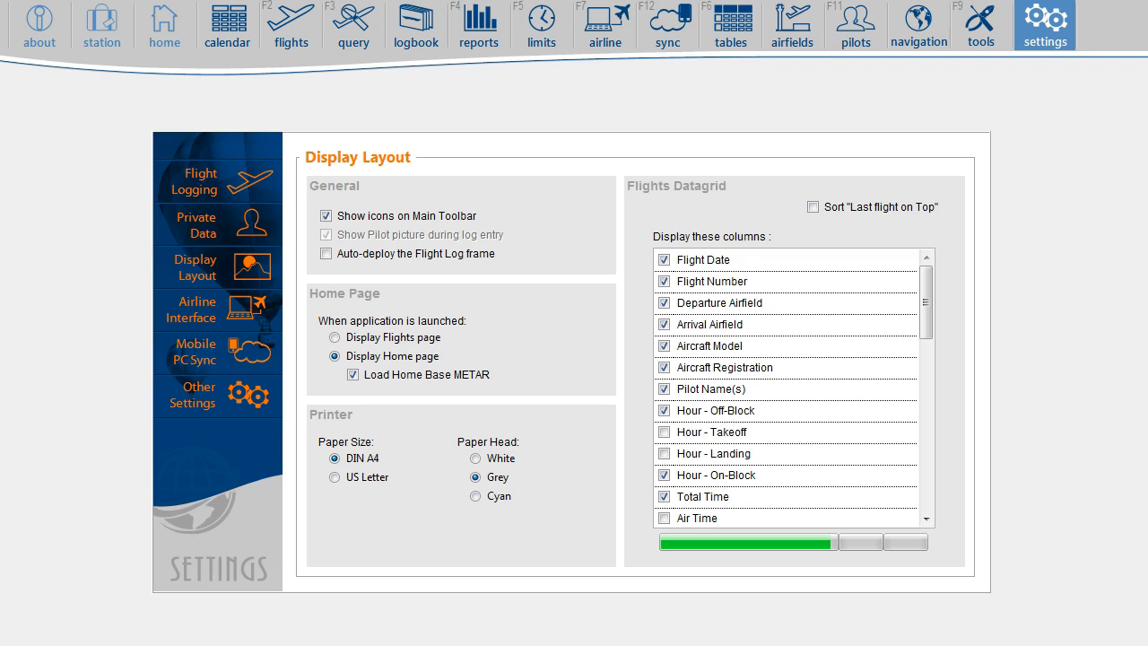
click(195, 180)
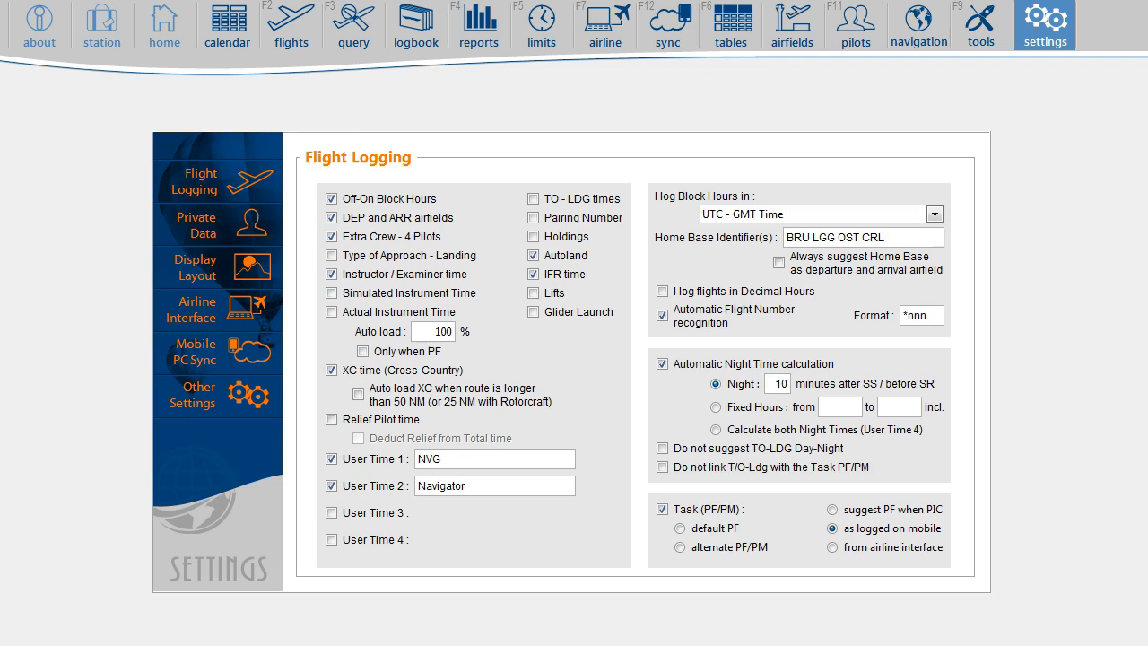
- Set aircraft OO-JAF to auto-load Instructor hours and Cross-Country time, and save it
click(732, 25)
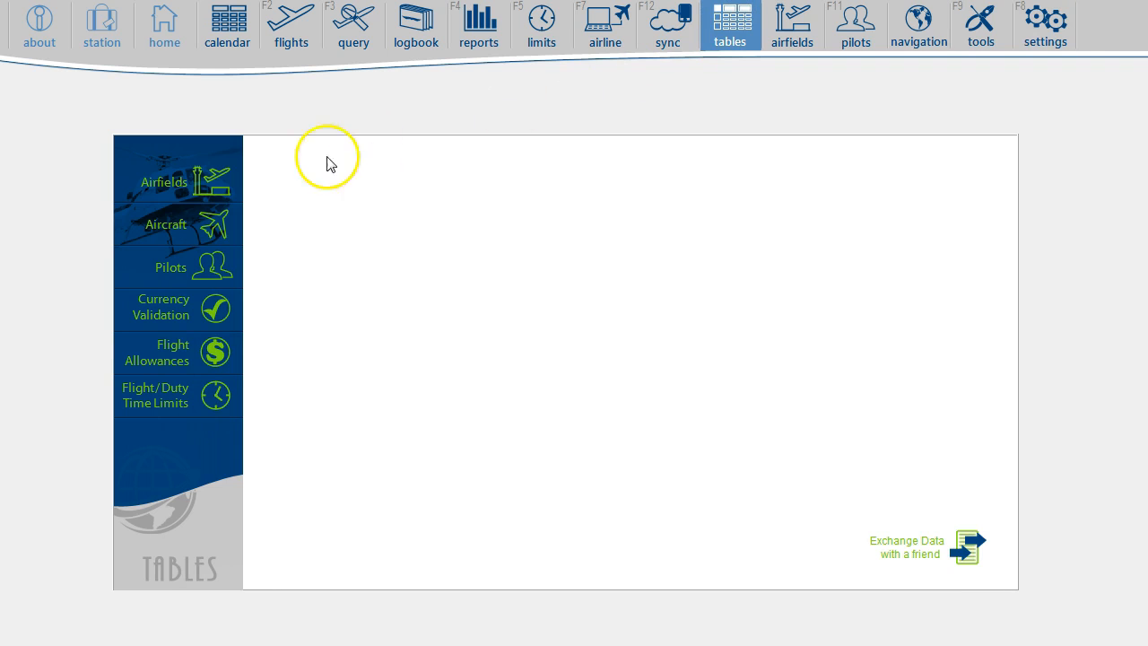
click(165, 224)
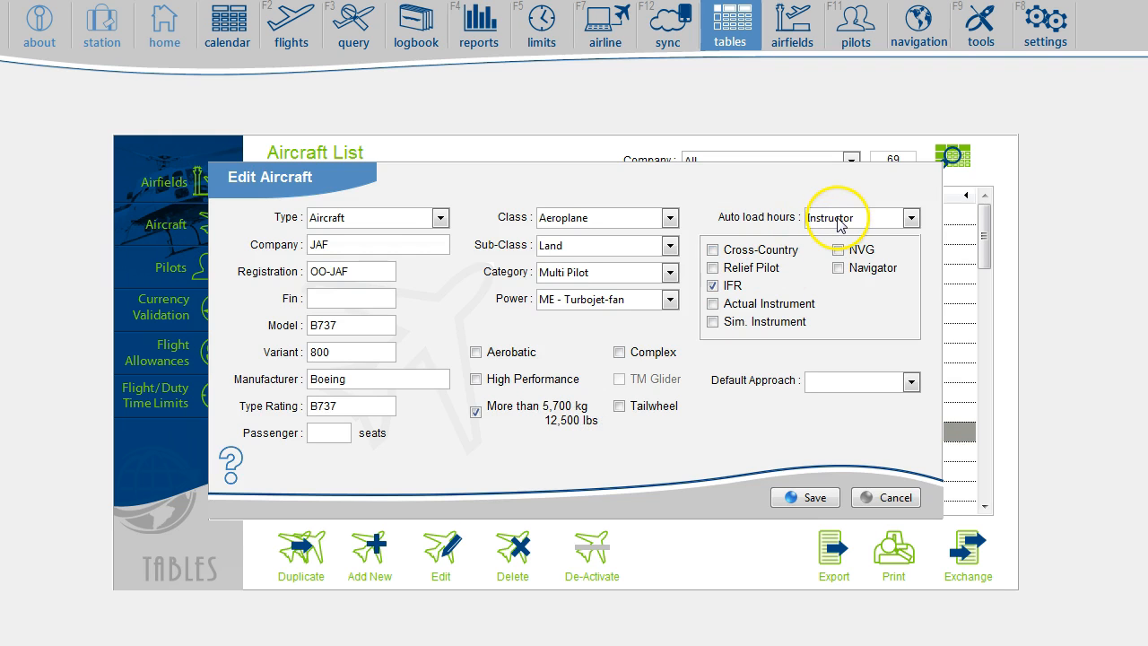
click(911, 219)
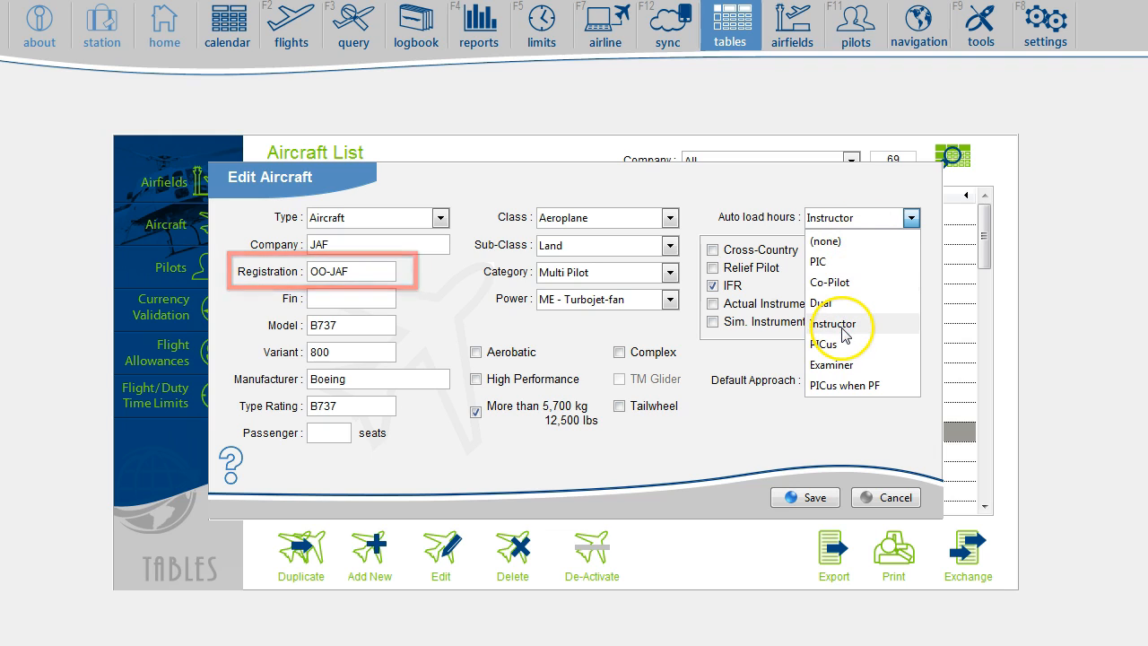
click(836, 325)
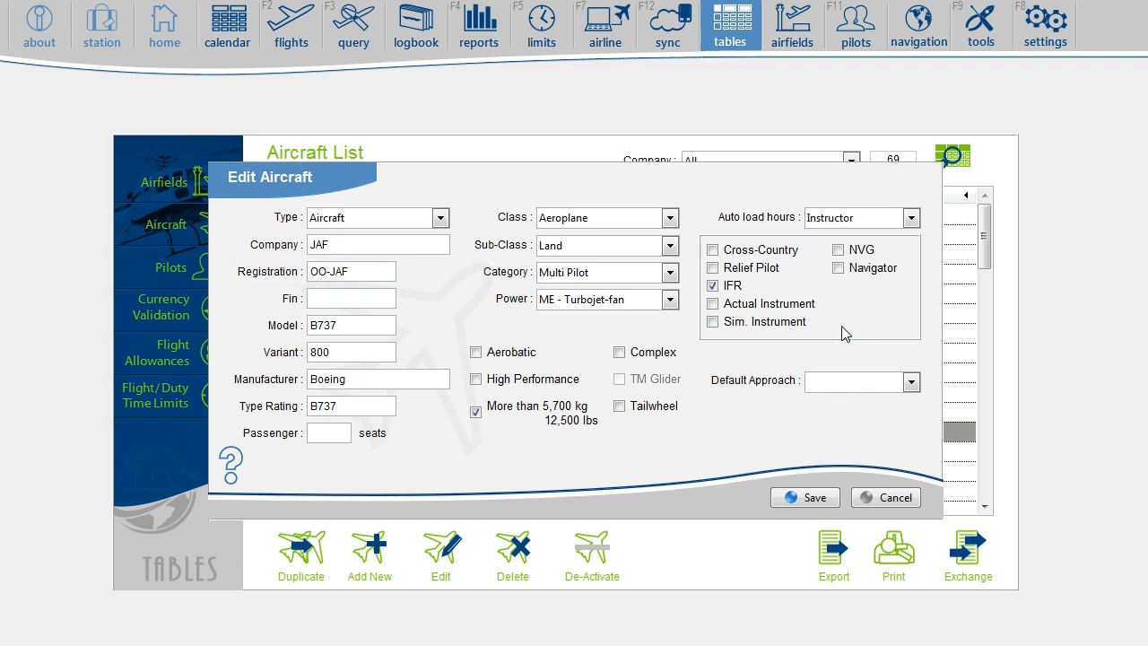
click(712, 249)
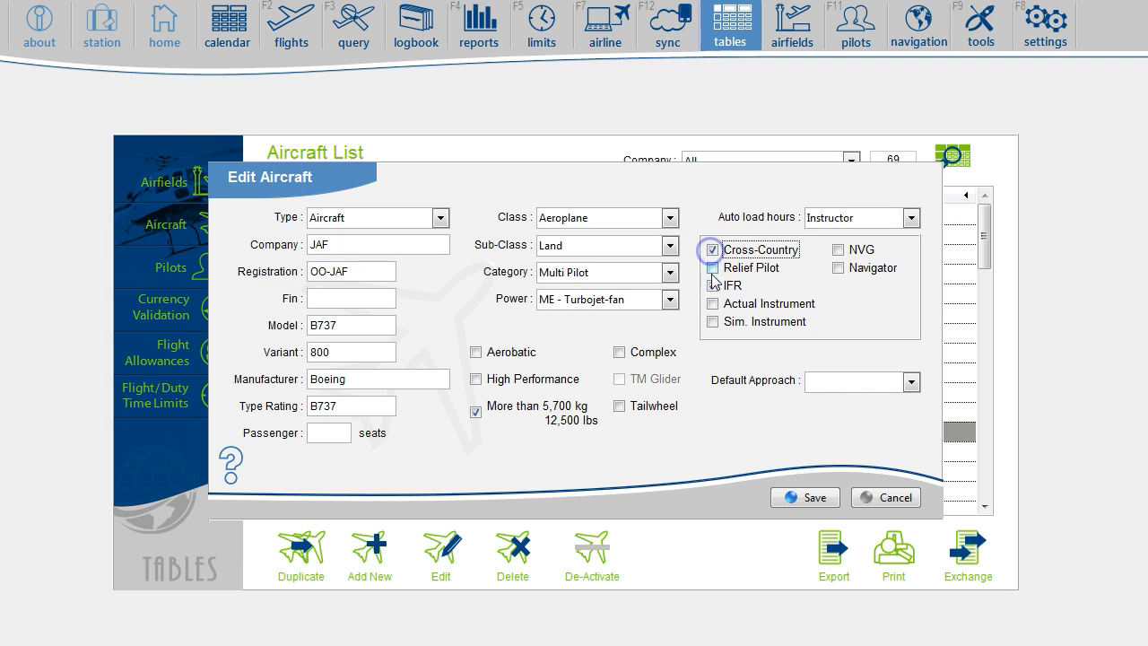
click(712, 285)
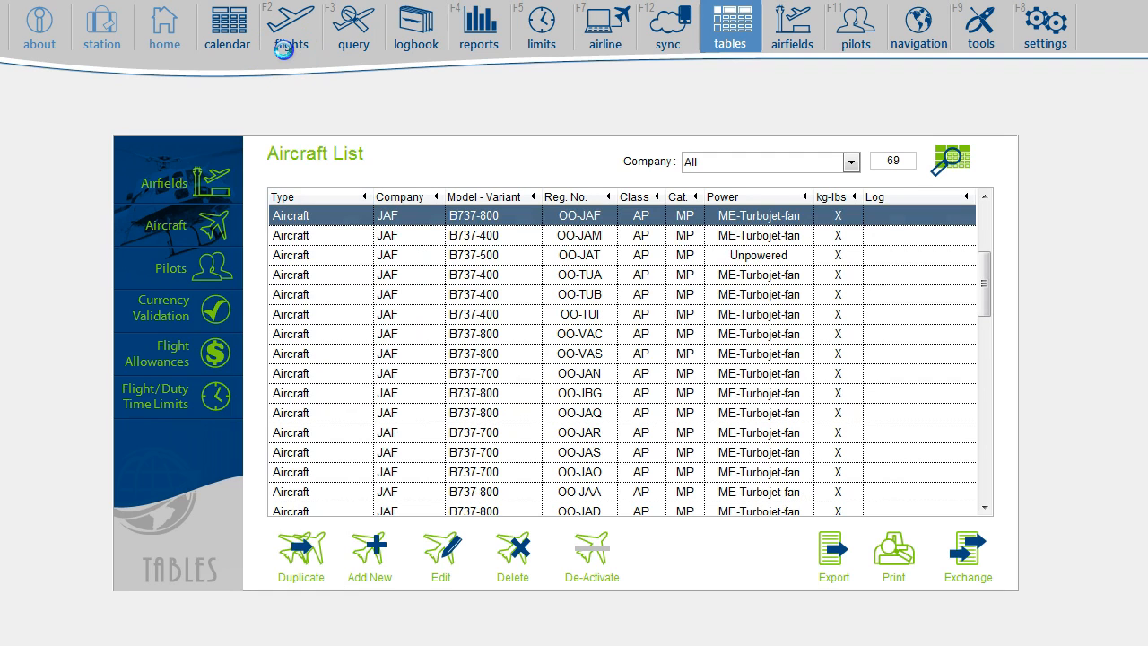
- Fill in a TLV–BRU flight on OO-JAF, 20:00–23:30, with 3:30 auto-loaded into Instructor and XC
click(290, 27)
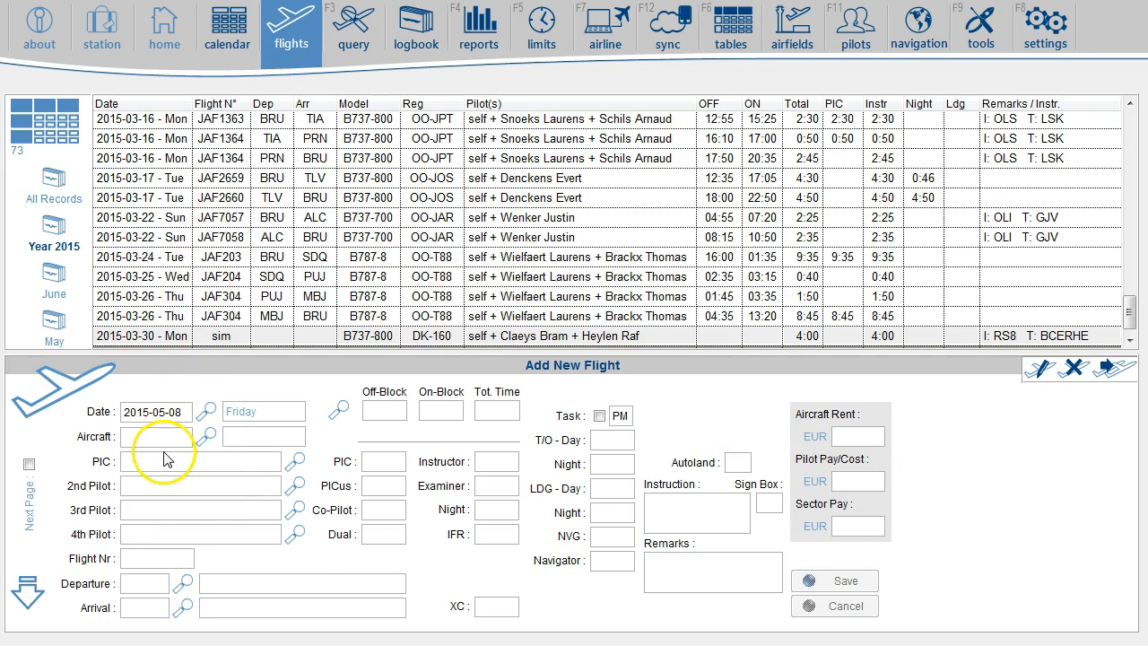
text(JAF)
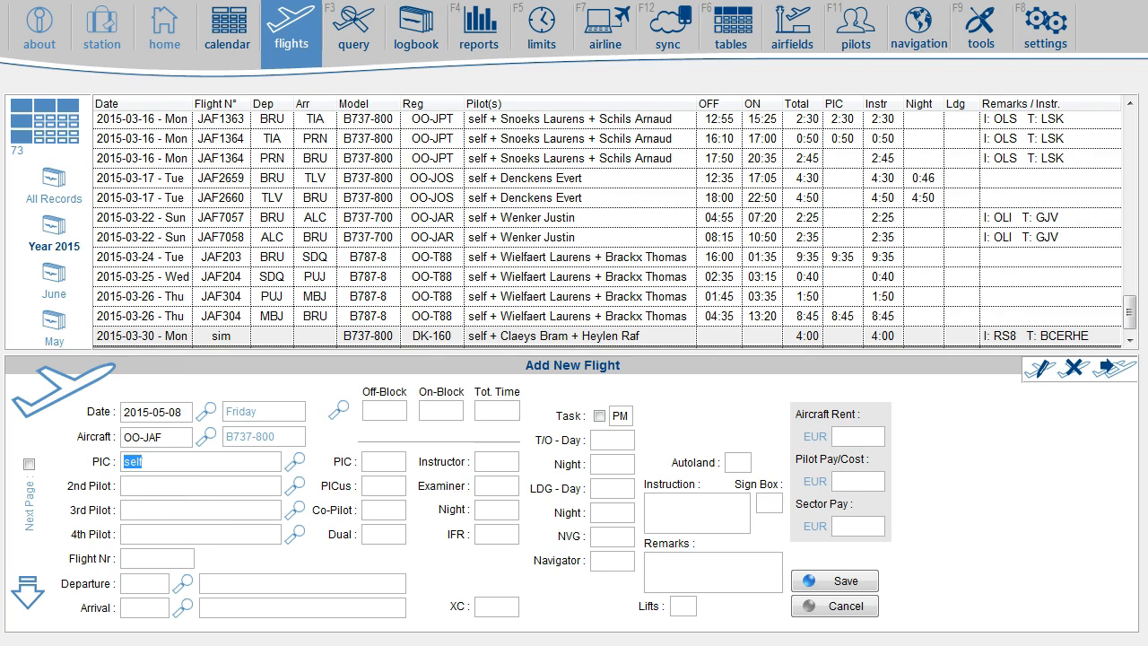
text(igo)
click(441, 411)
text(23:30)
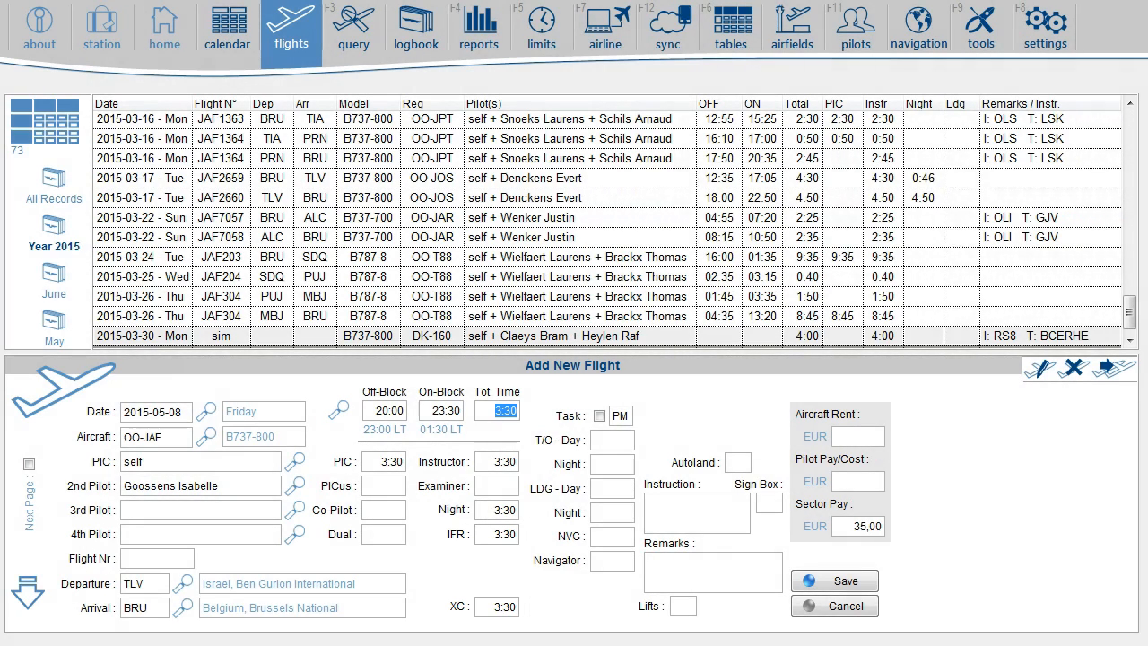
click(1044, 25)
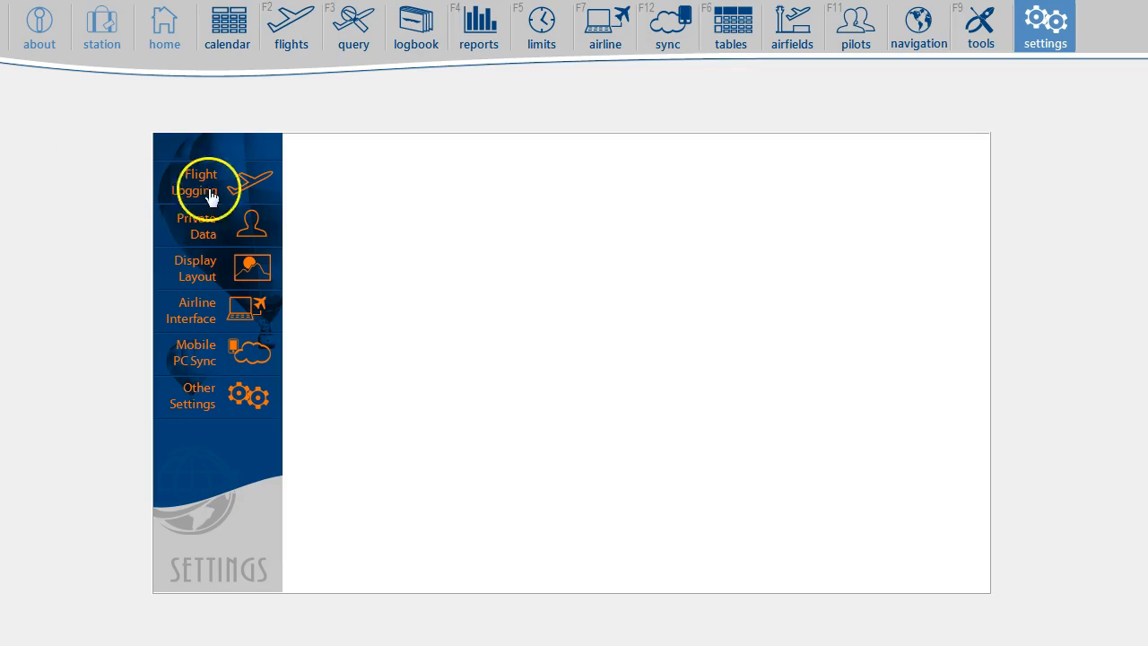
- Enable auto-loading XC for routes over 50 NM, then return to the flights page
click(201, 181)
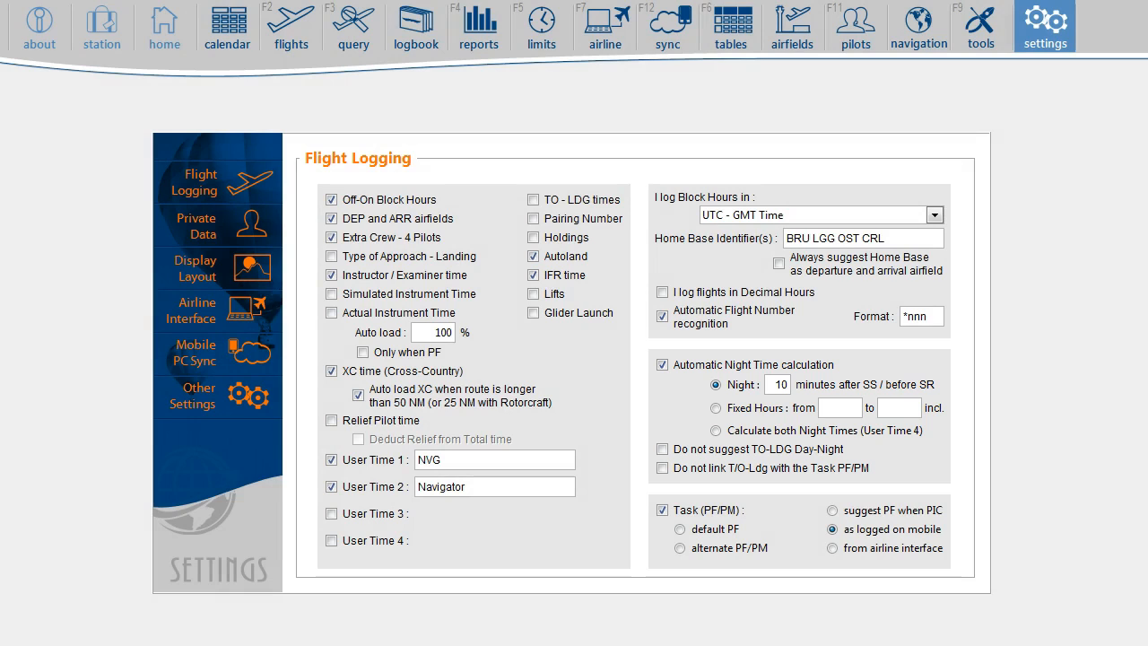
click(290, 27)
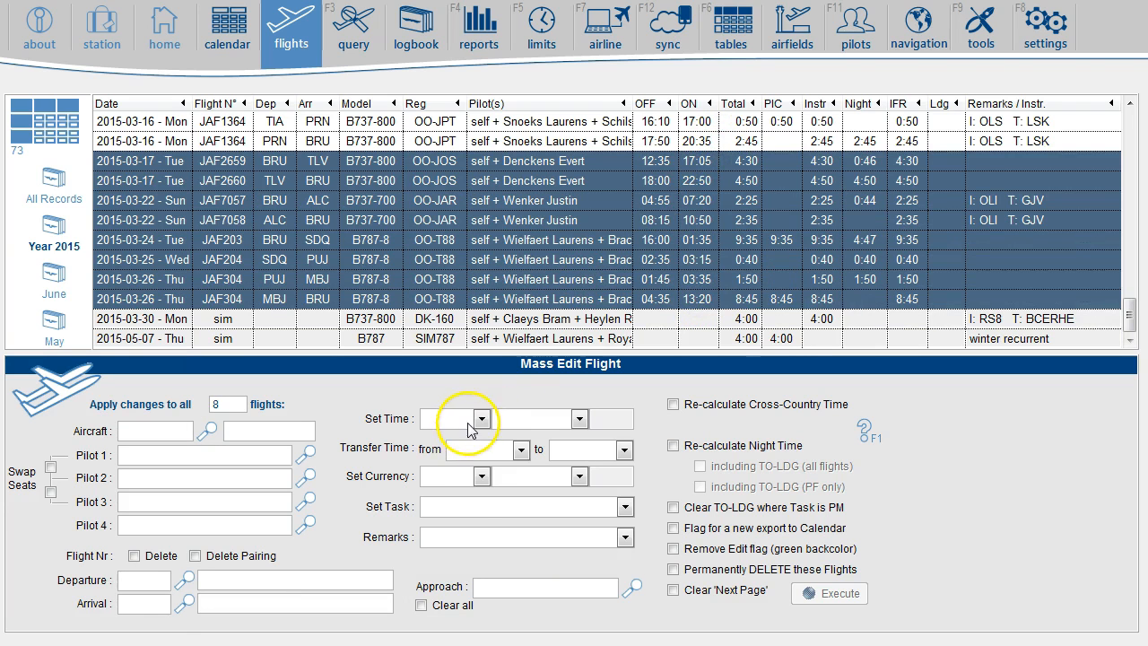
- Choose the Set Time and Transfer Time options in the Mass Edit Flight form for the eight flights
click(478, 420)
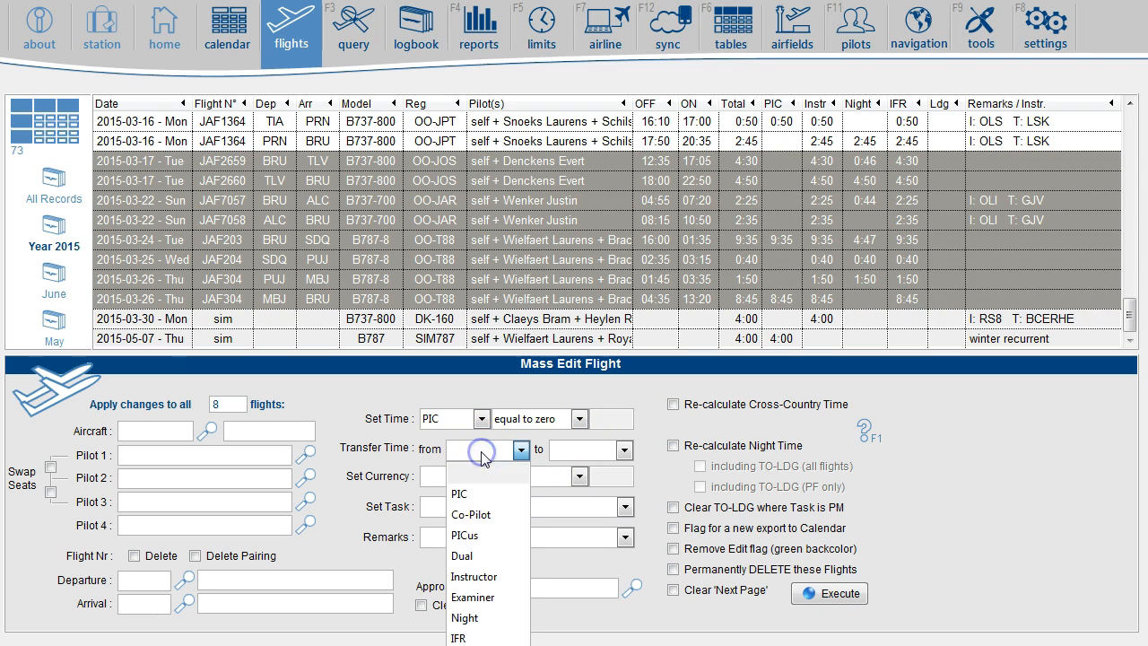
click(476, 556)
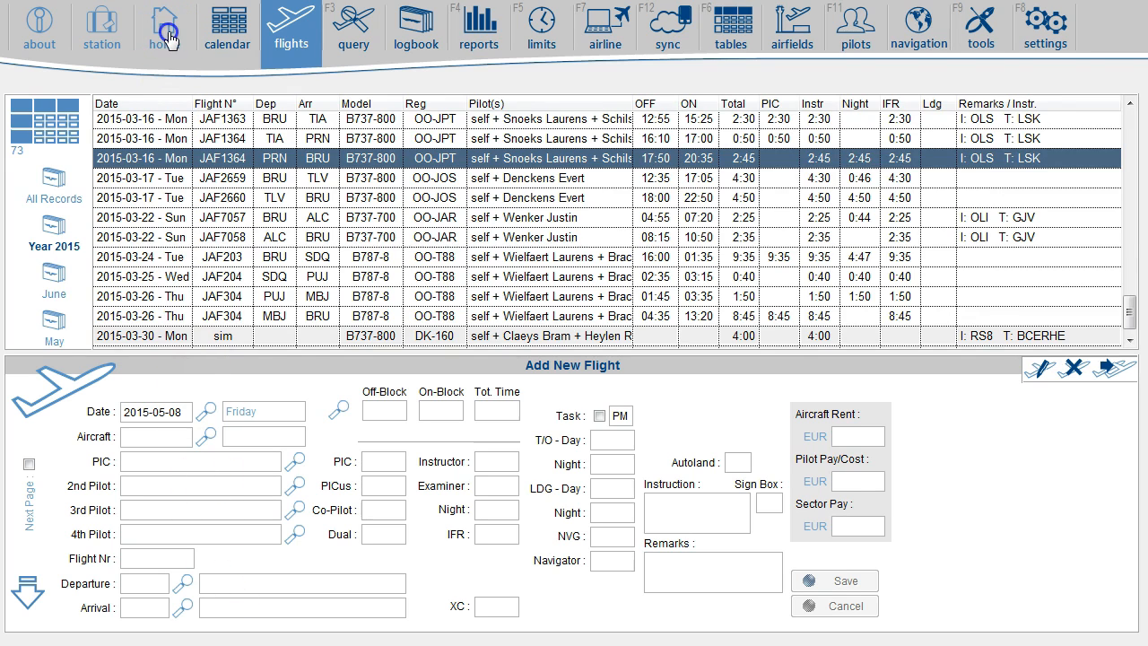
- Go to the home page and open the full Totals breakdown via View More
click(160, 27)
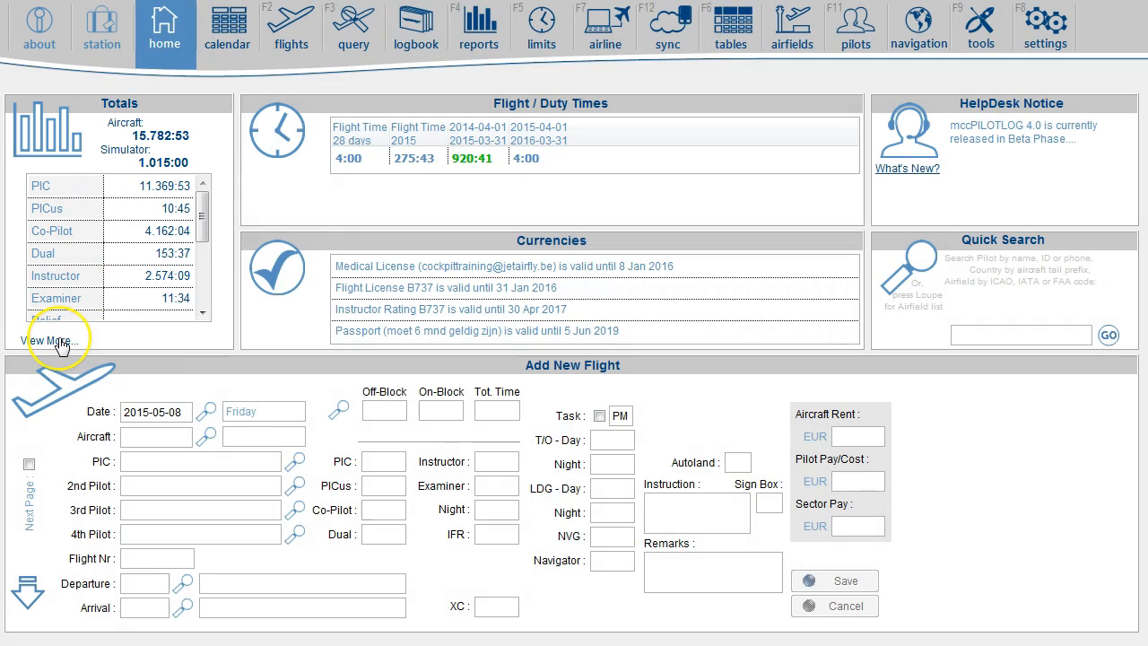
click(45, 341)
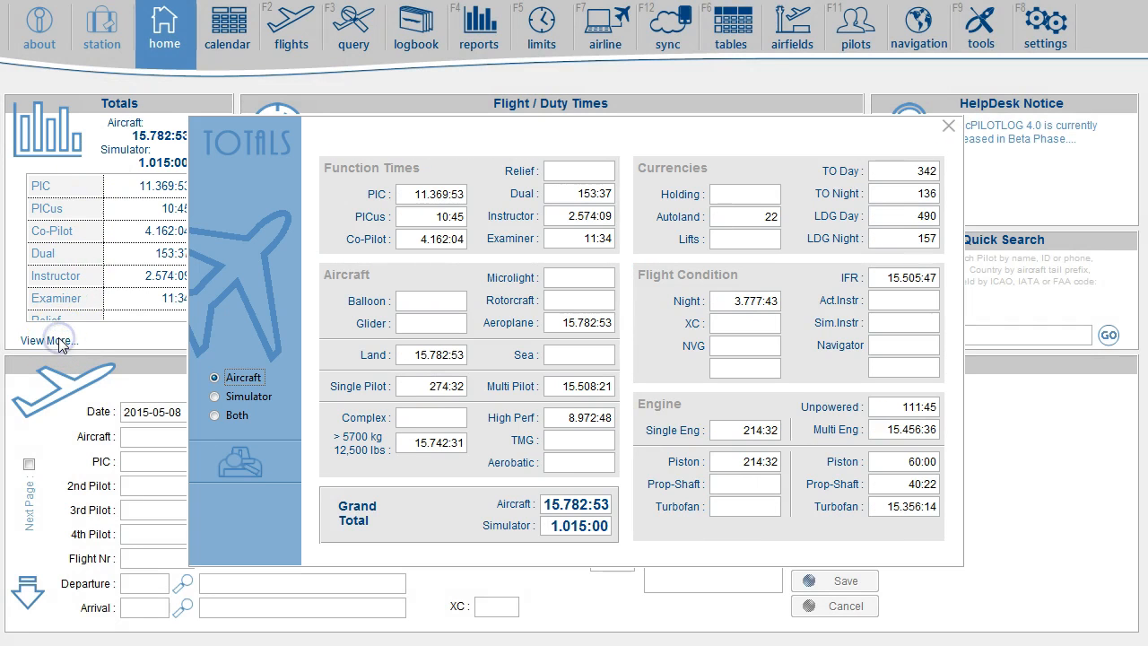